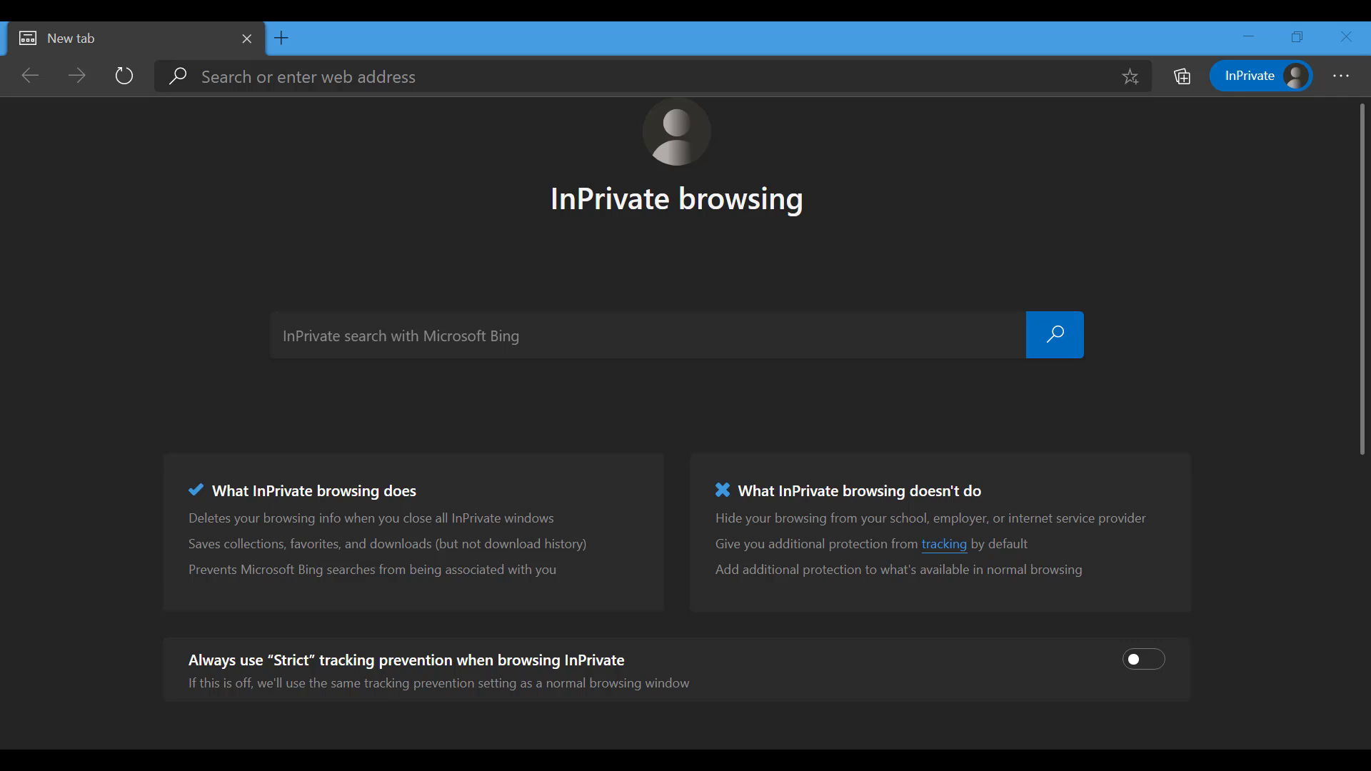
mouse_move(464, 295)
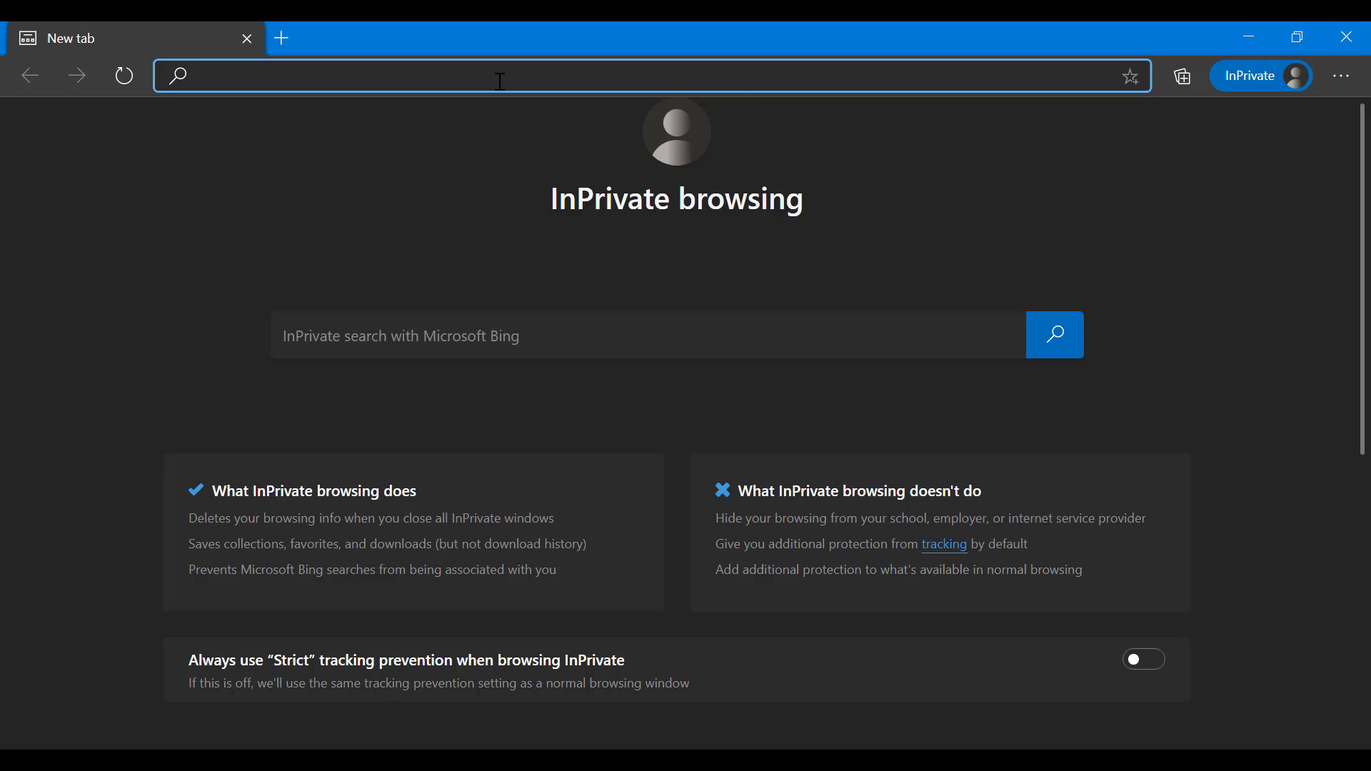
Search DuckDuckGo for "download google chrome" from the Edge address bar
type("download+google+chrome&ia=web")
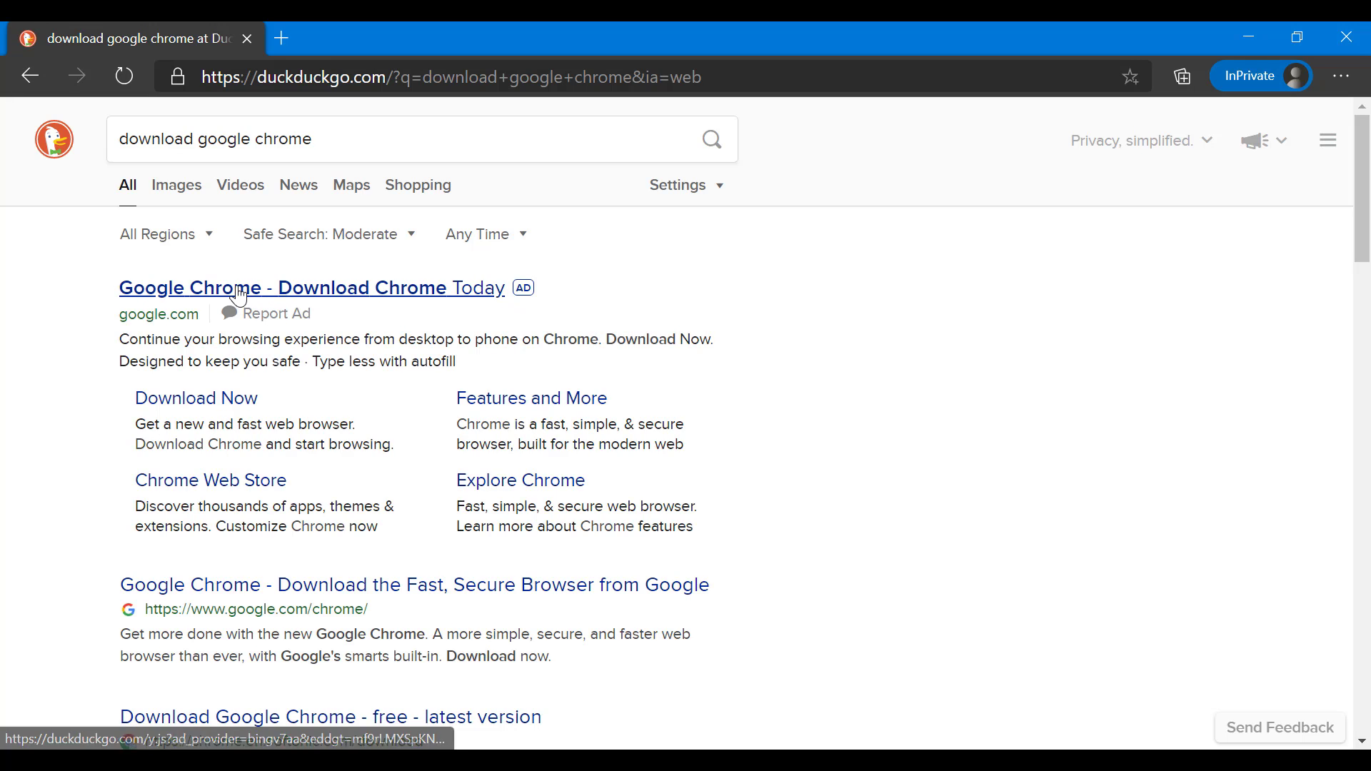
Choose the 'Google Chrome - Download Chrome Today' result and request Download Chrome for Windows
left_click(309, 288)
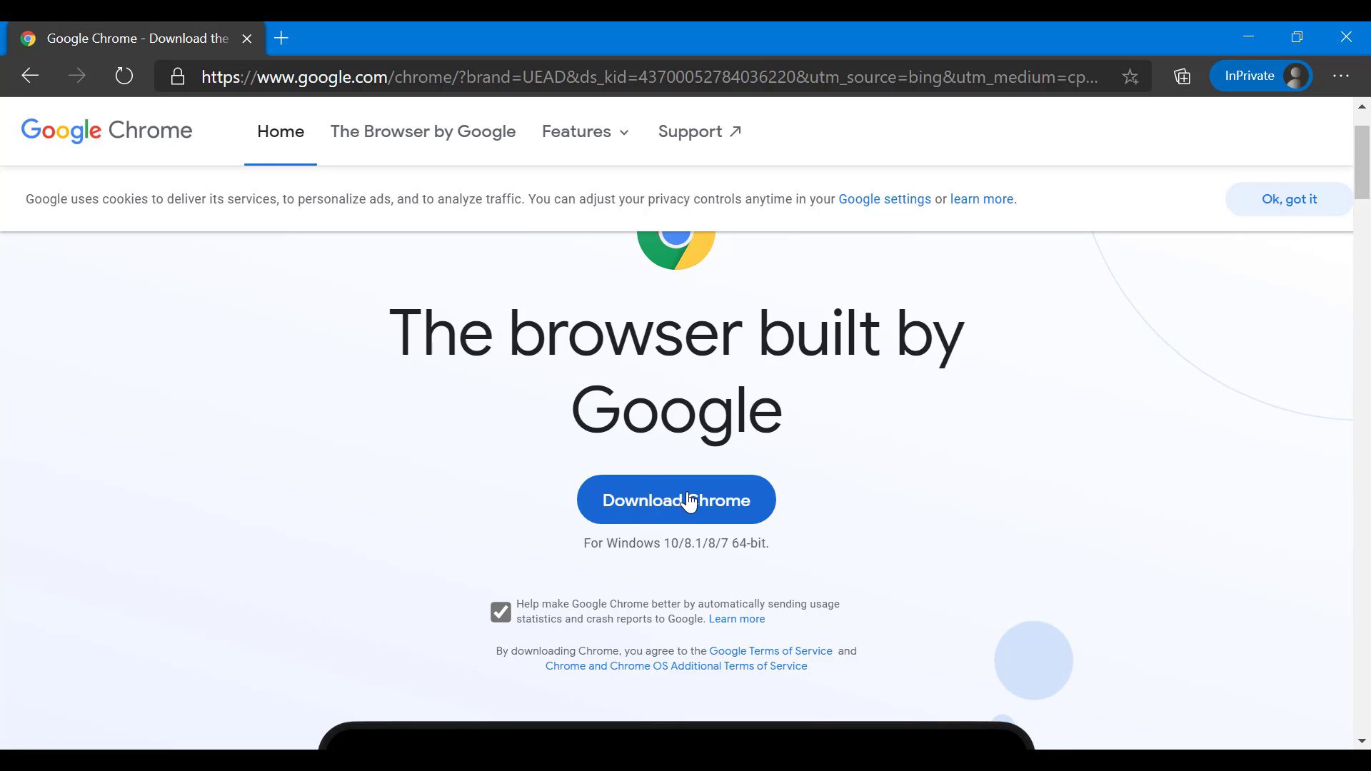
left_click(676, 500)
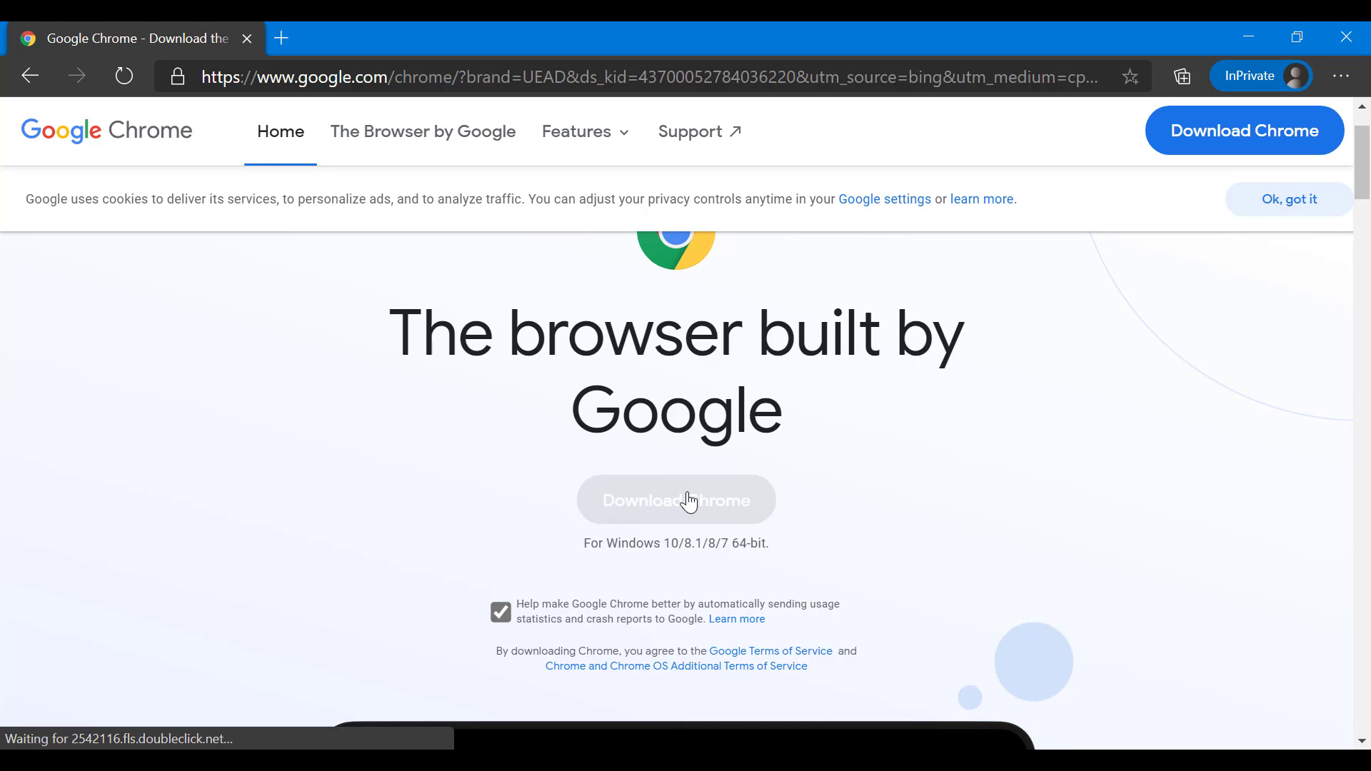
Run the downloaded Chrome installer so the thank-you page with install steps appears
left_click(675, 500)
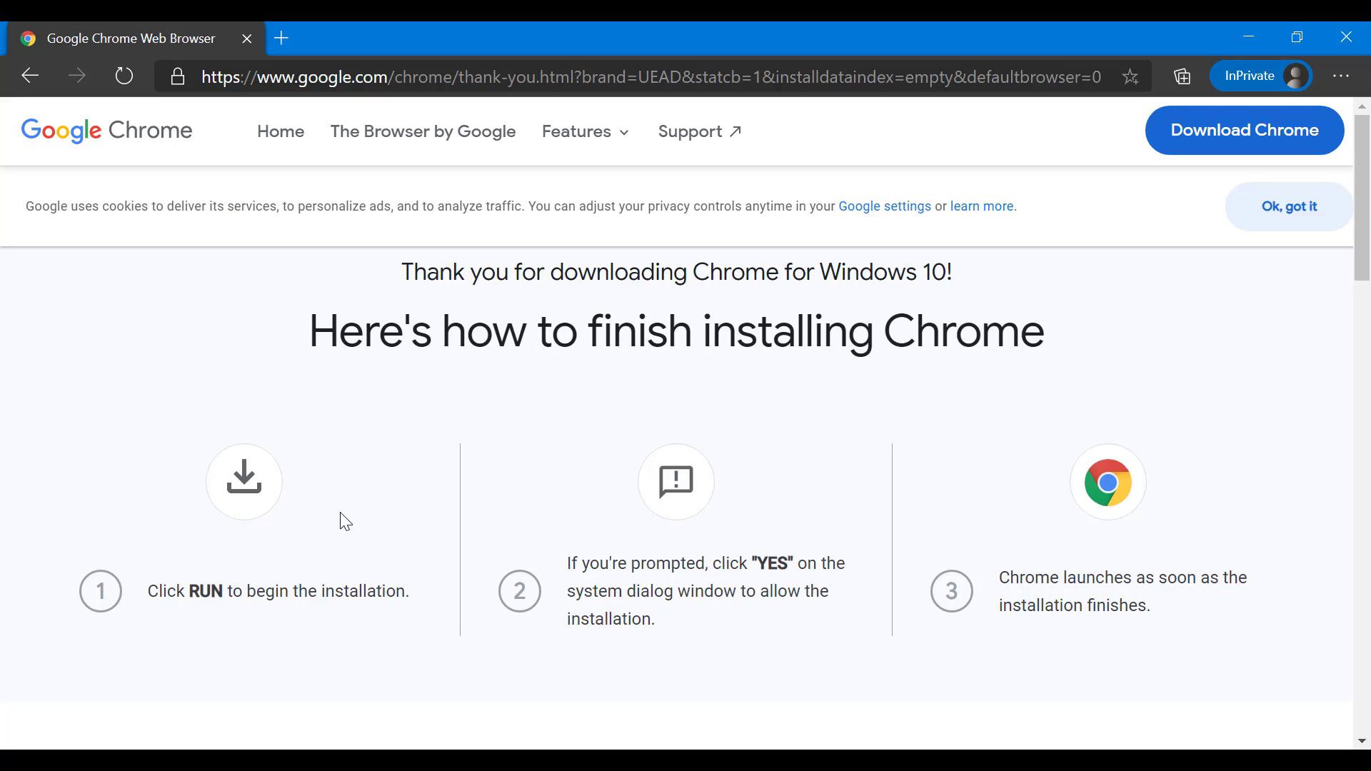
mouse_move(459, 533)
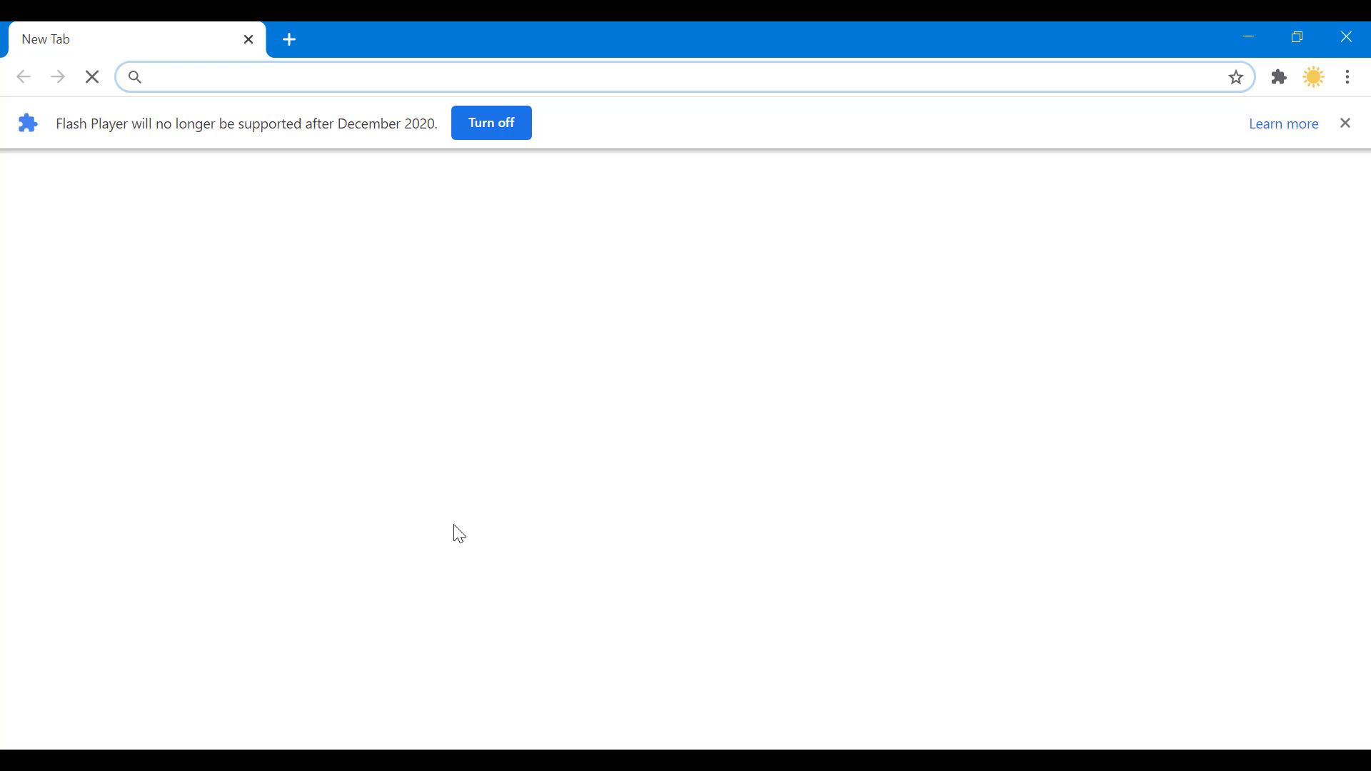
mouse_move(744, 95)
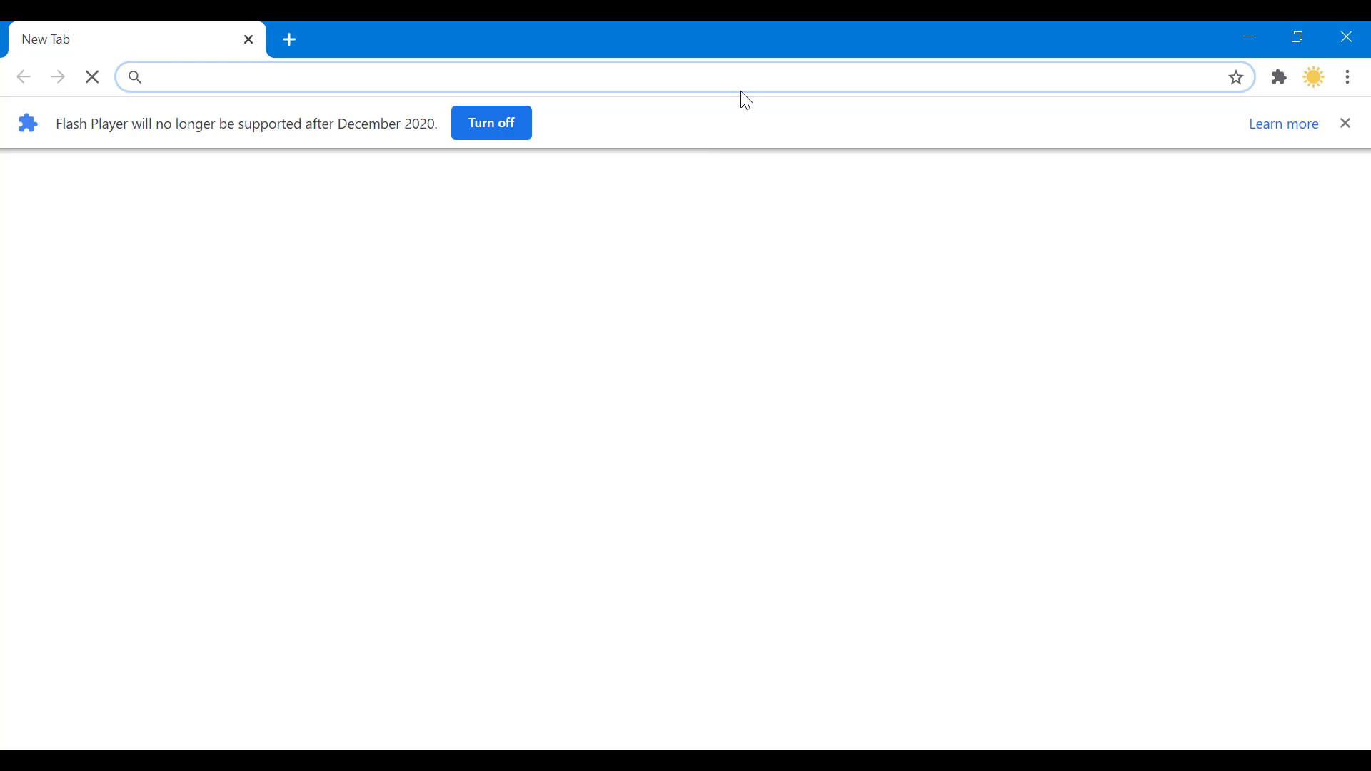